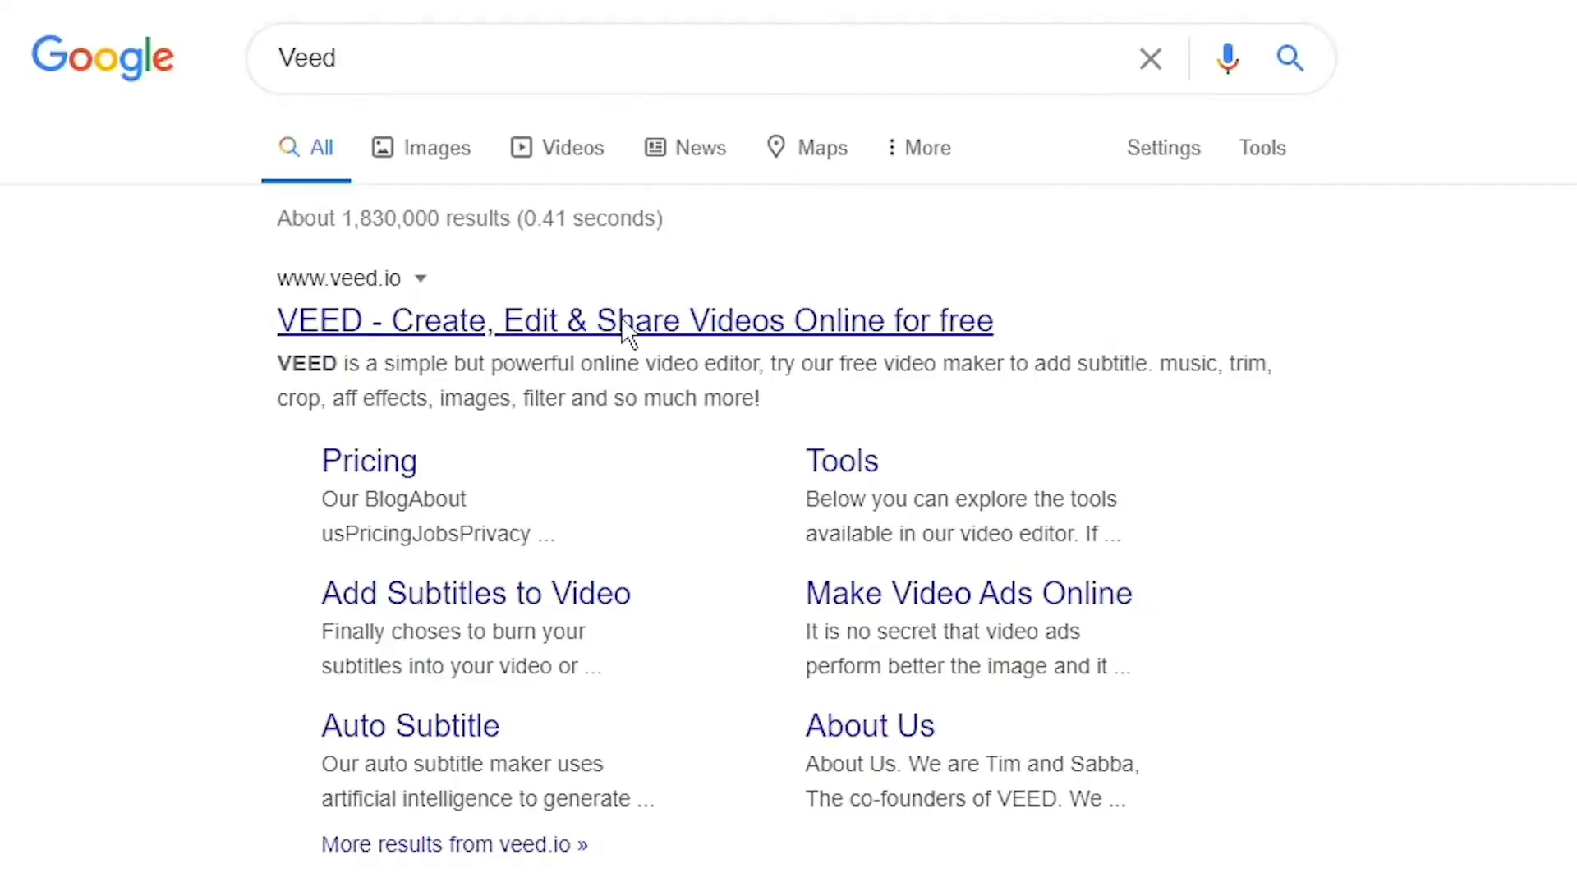
- Open veed.io from the Google results to reach the VEED projects page
click(633, 320)
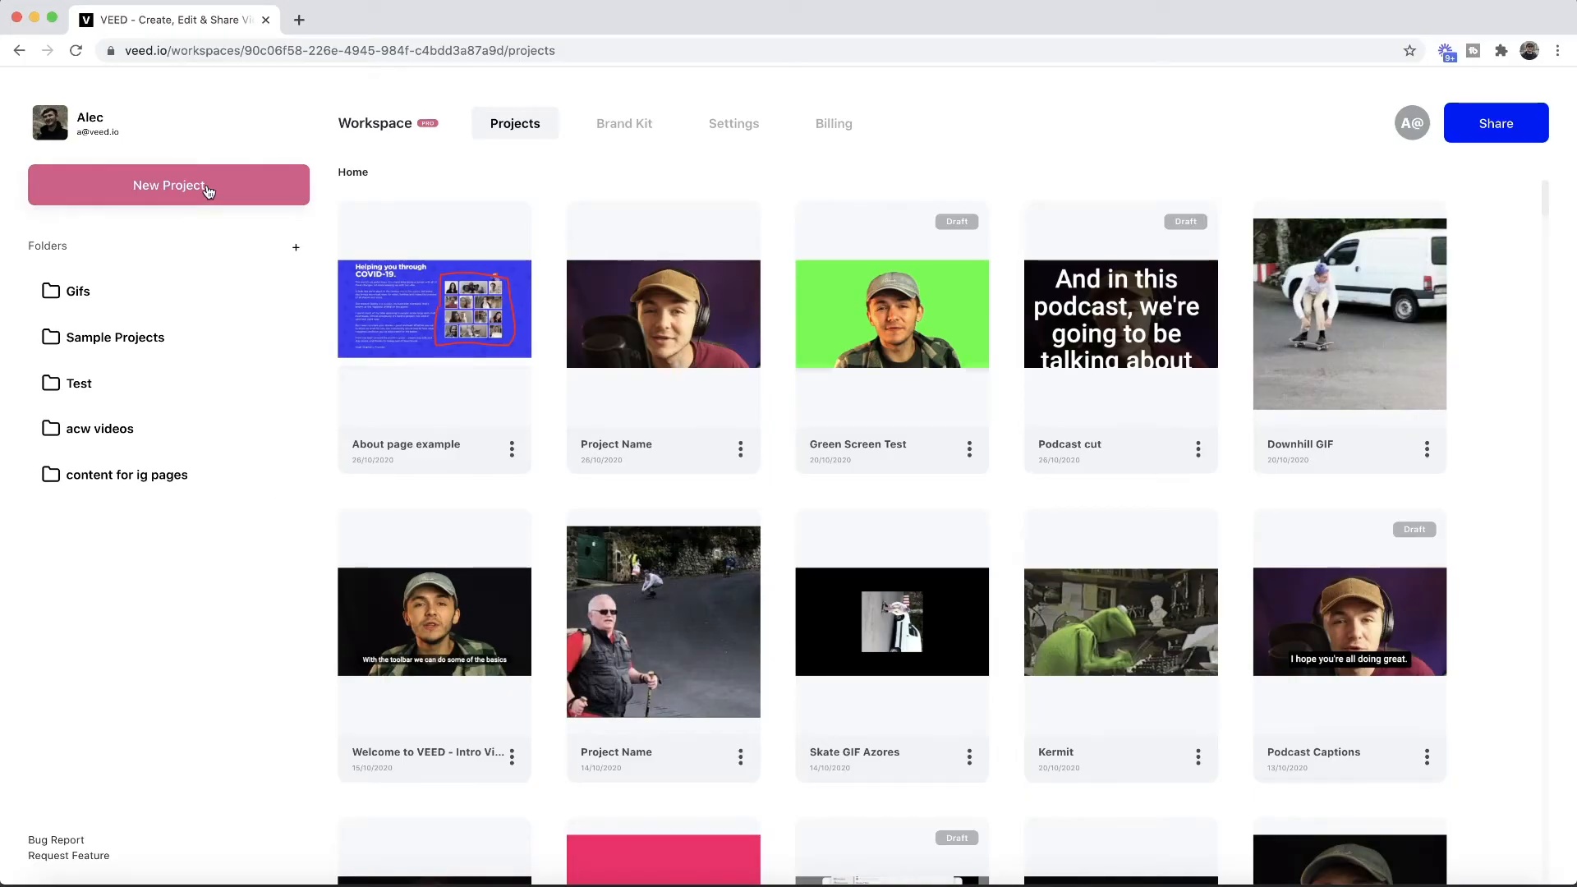
- Create a new project from My Device with the Skate Trick.mp4 clip
click(169, 185)
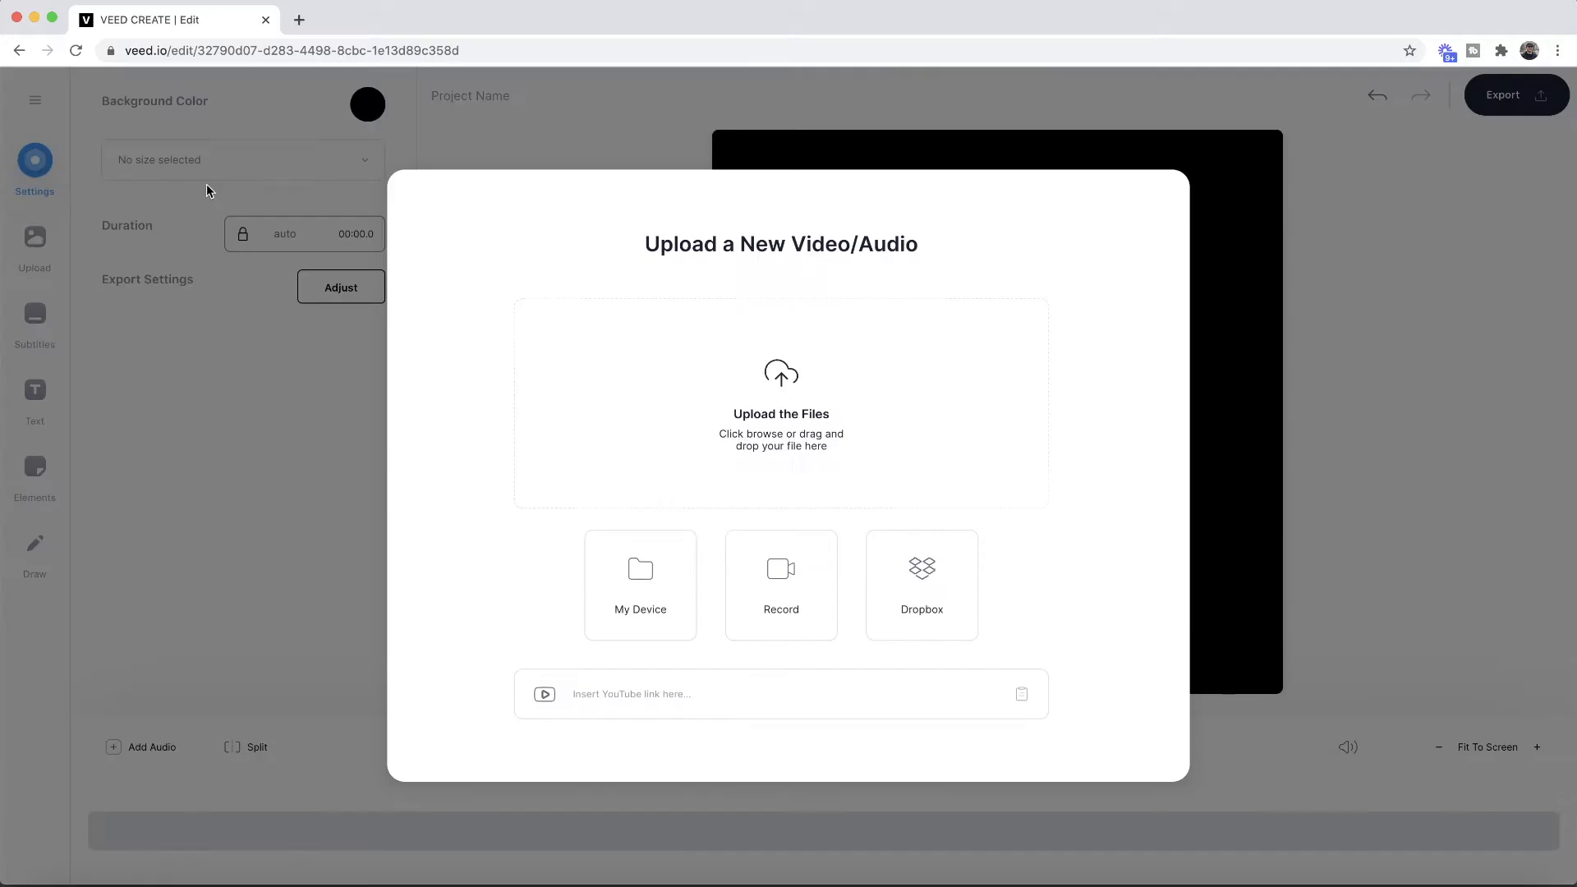
mouse_move(753, 412)
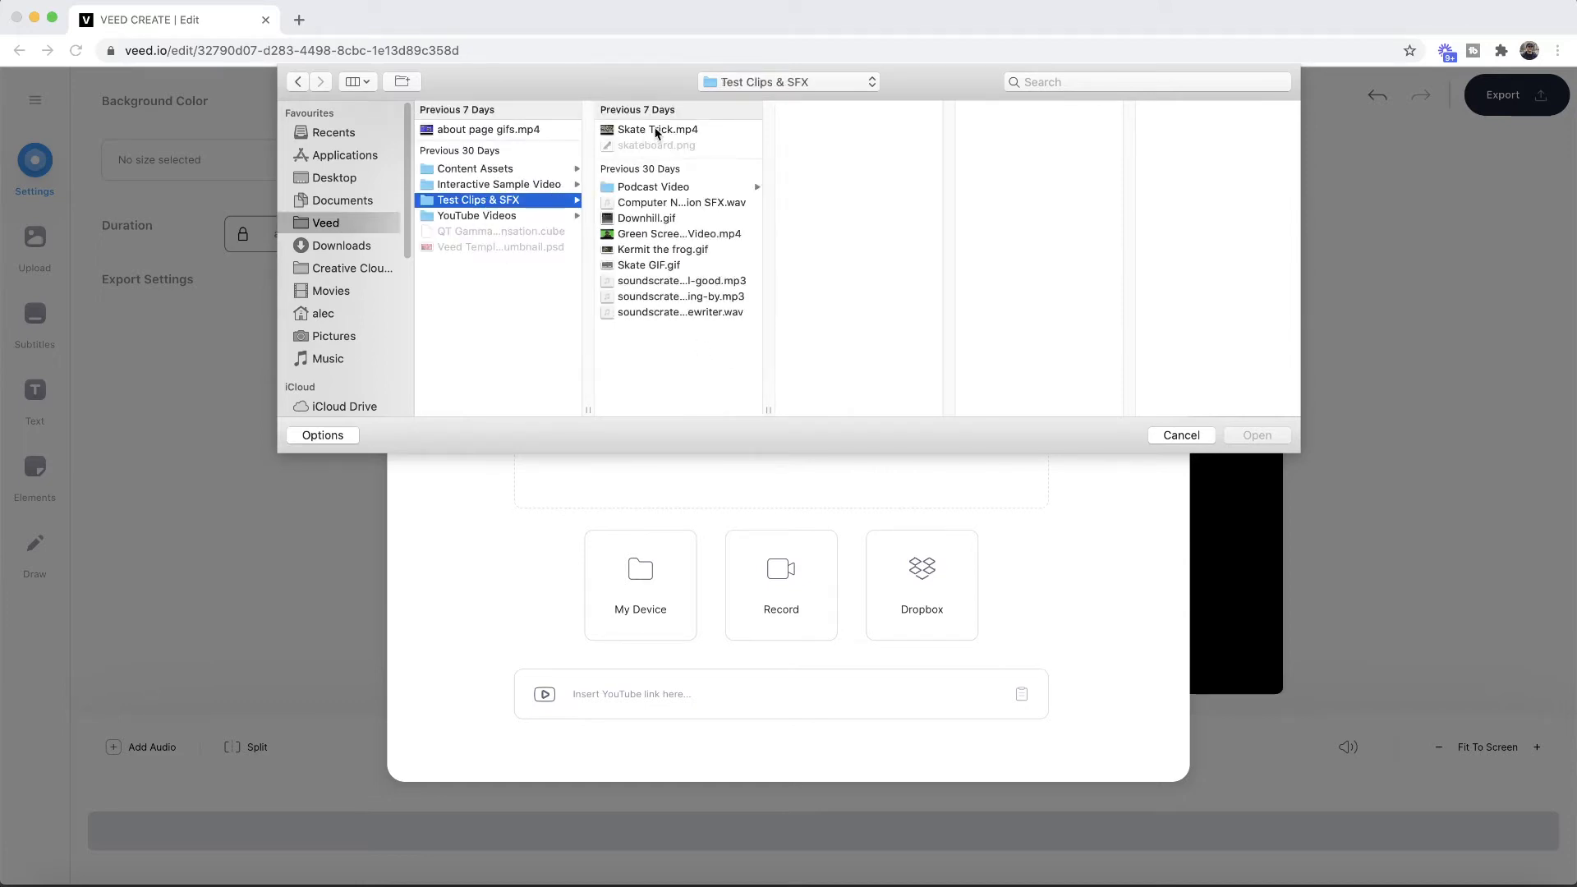
click(657, 129)
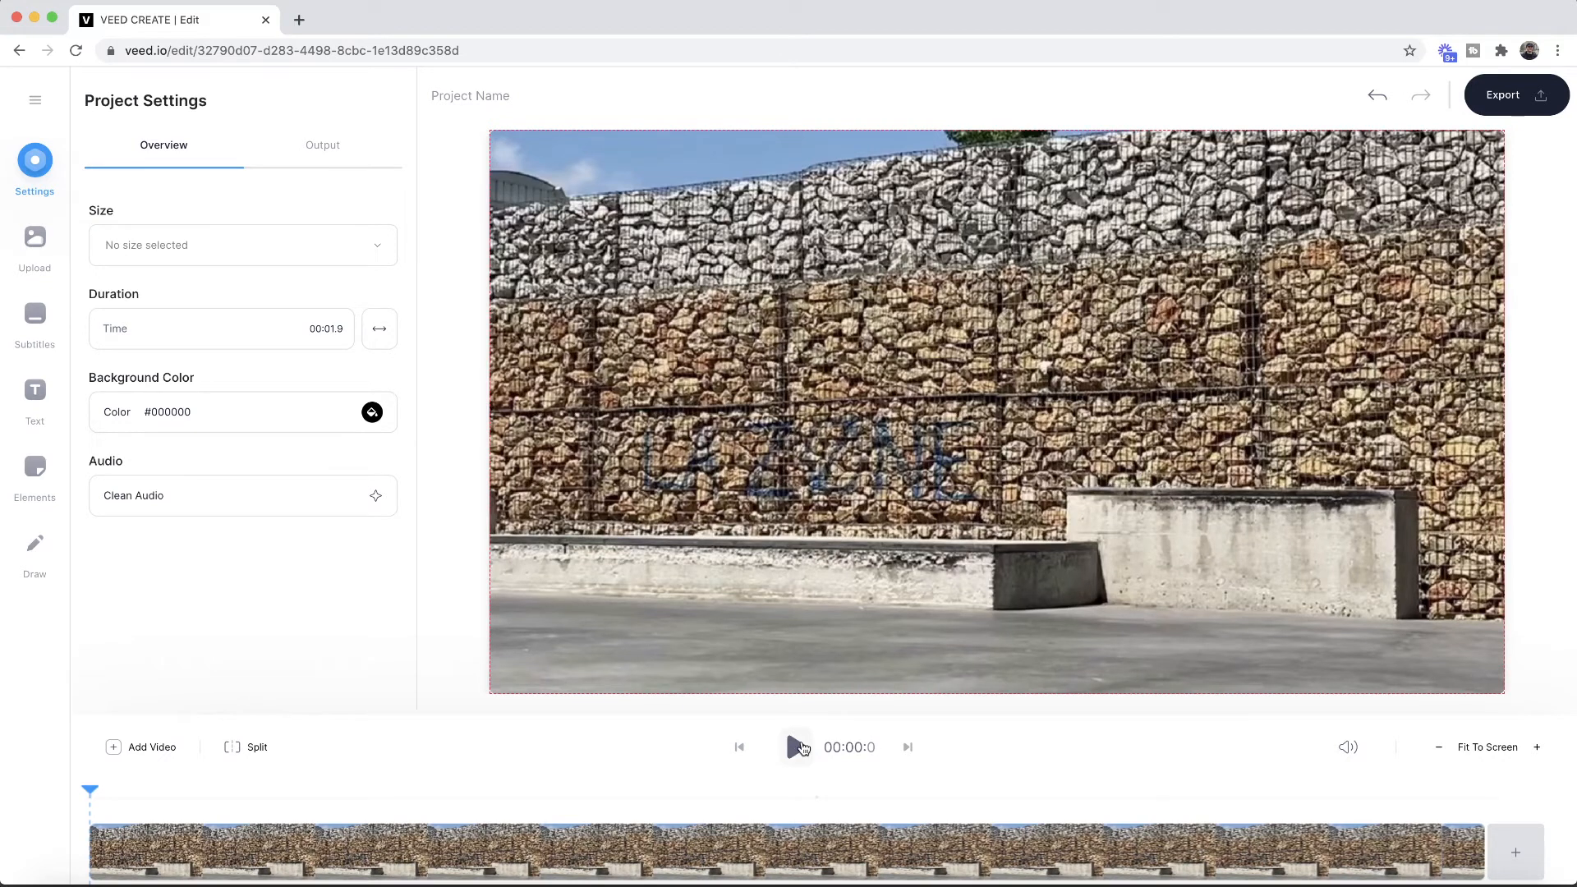
- Play and pause the skate clip preview, then select the clip to show Edit Video settings
click(797, 747)
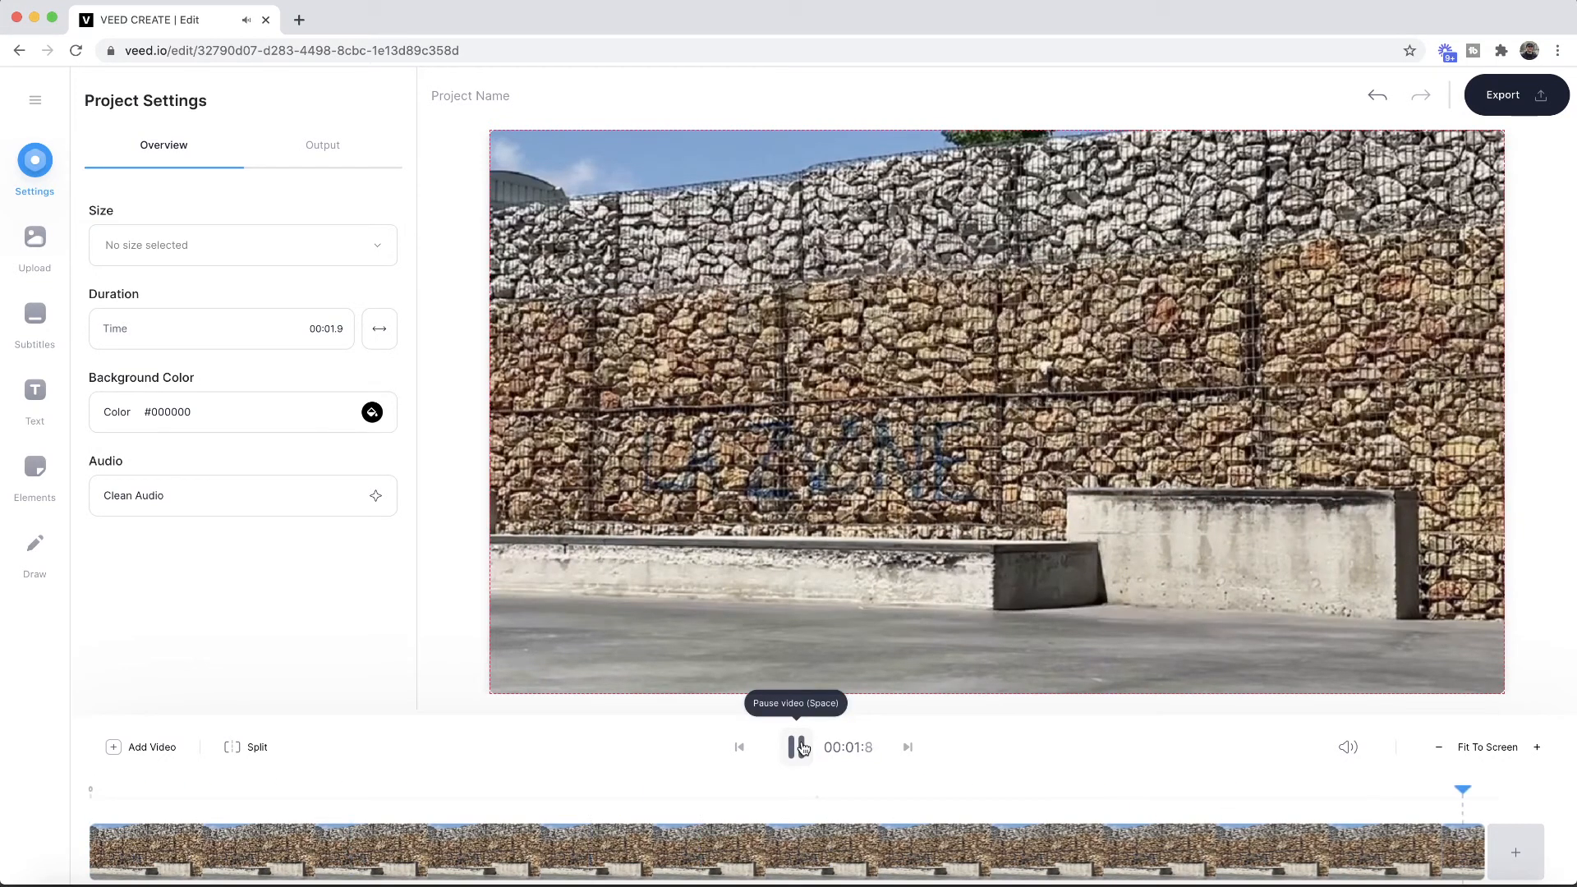
click(796, 747)
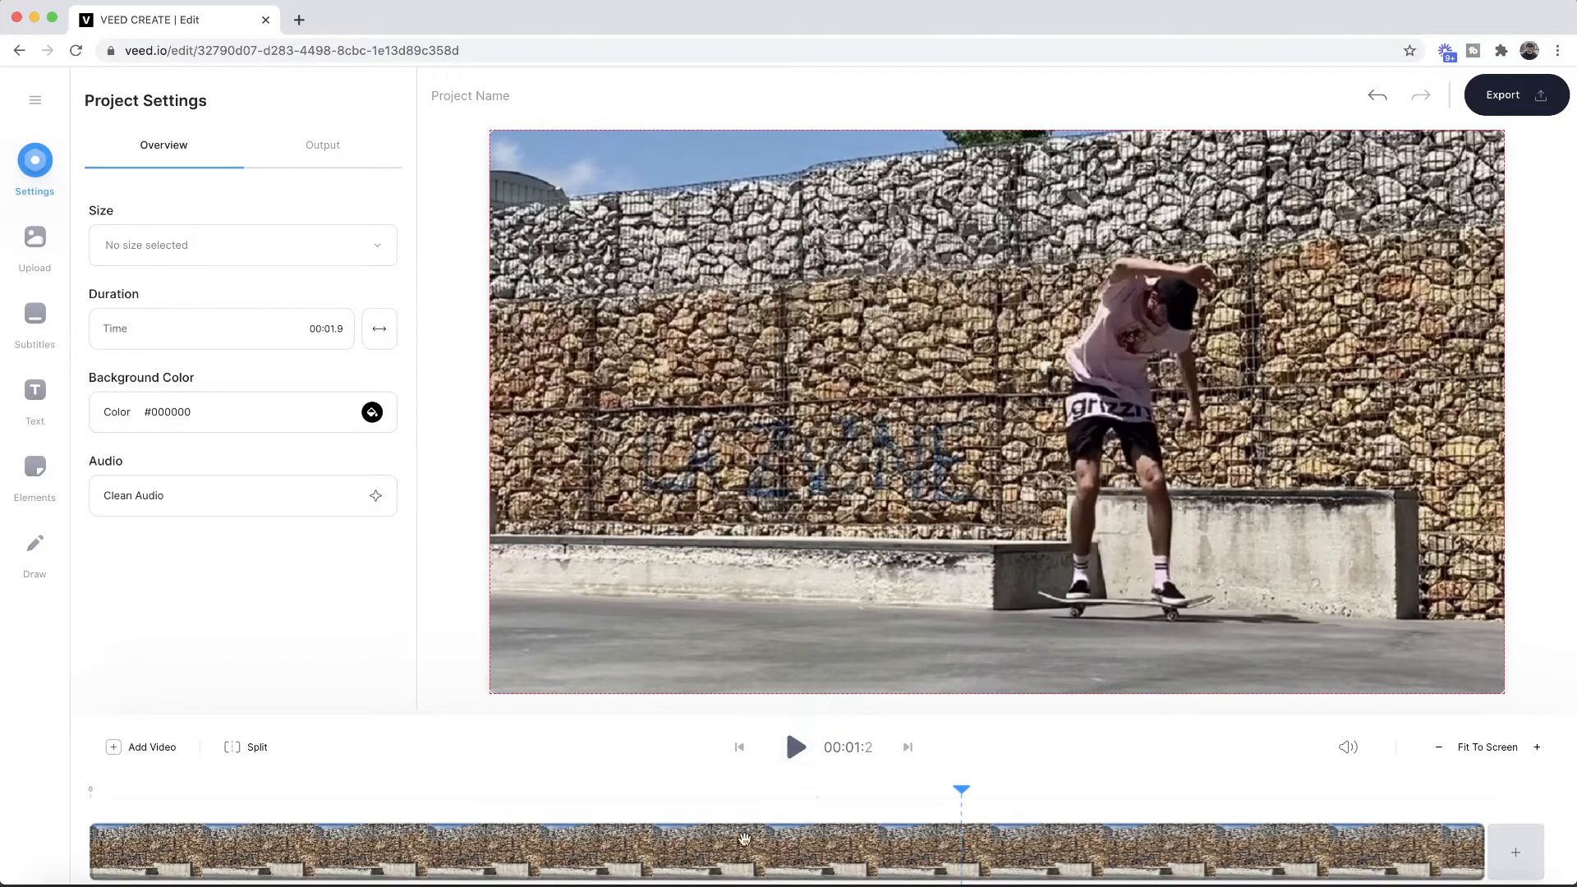
click(745, 853)
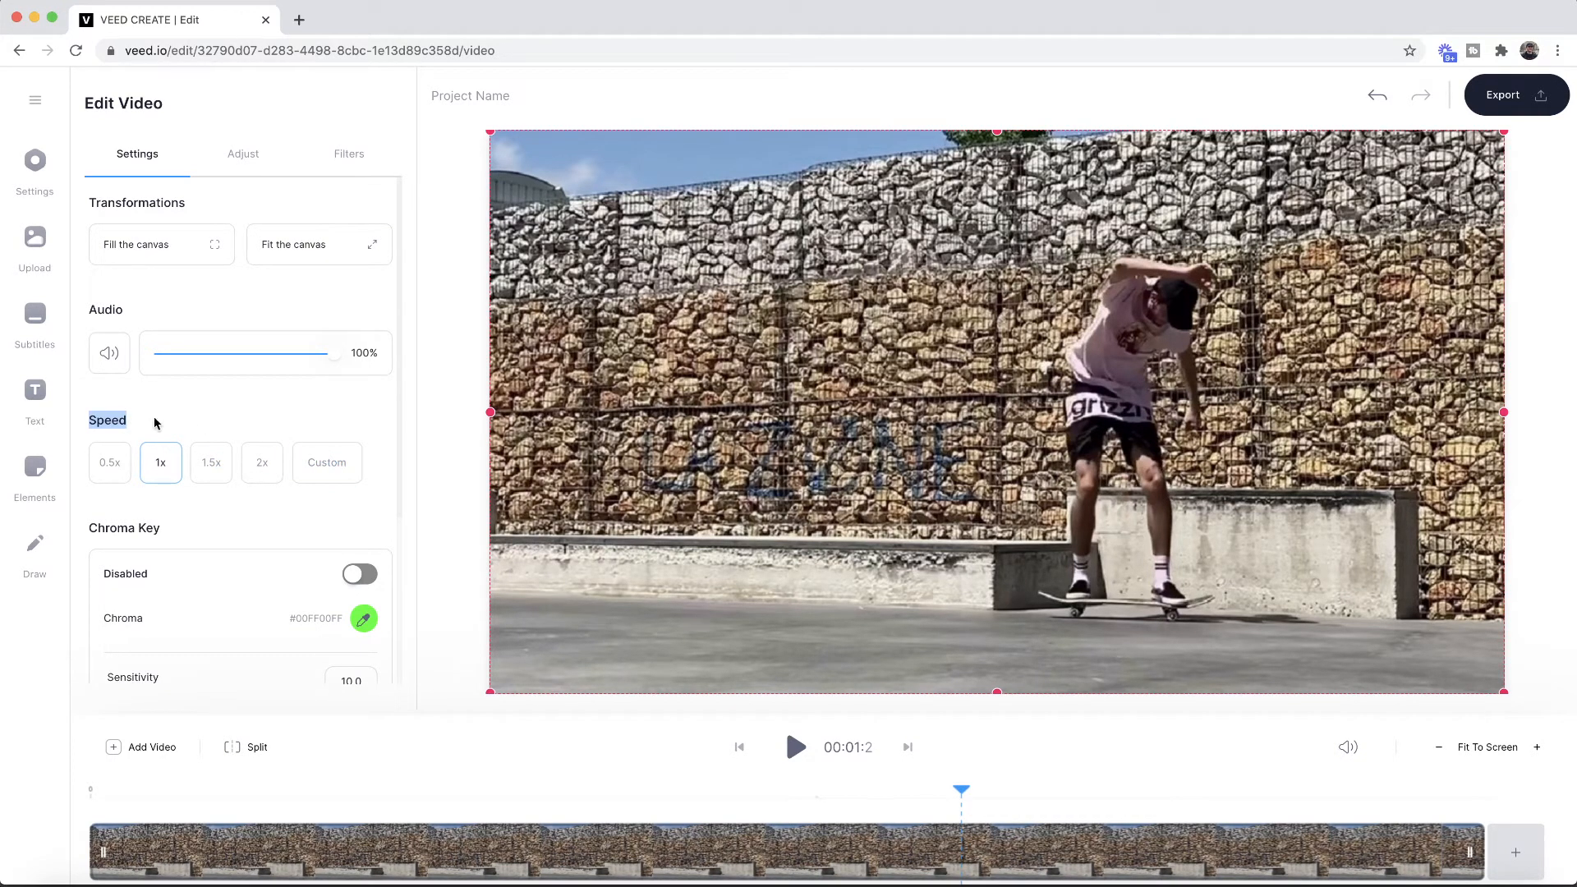
- Set the clip speed to 2x and preview it, then change speed to 0.5x
click(261, 462)
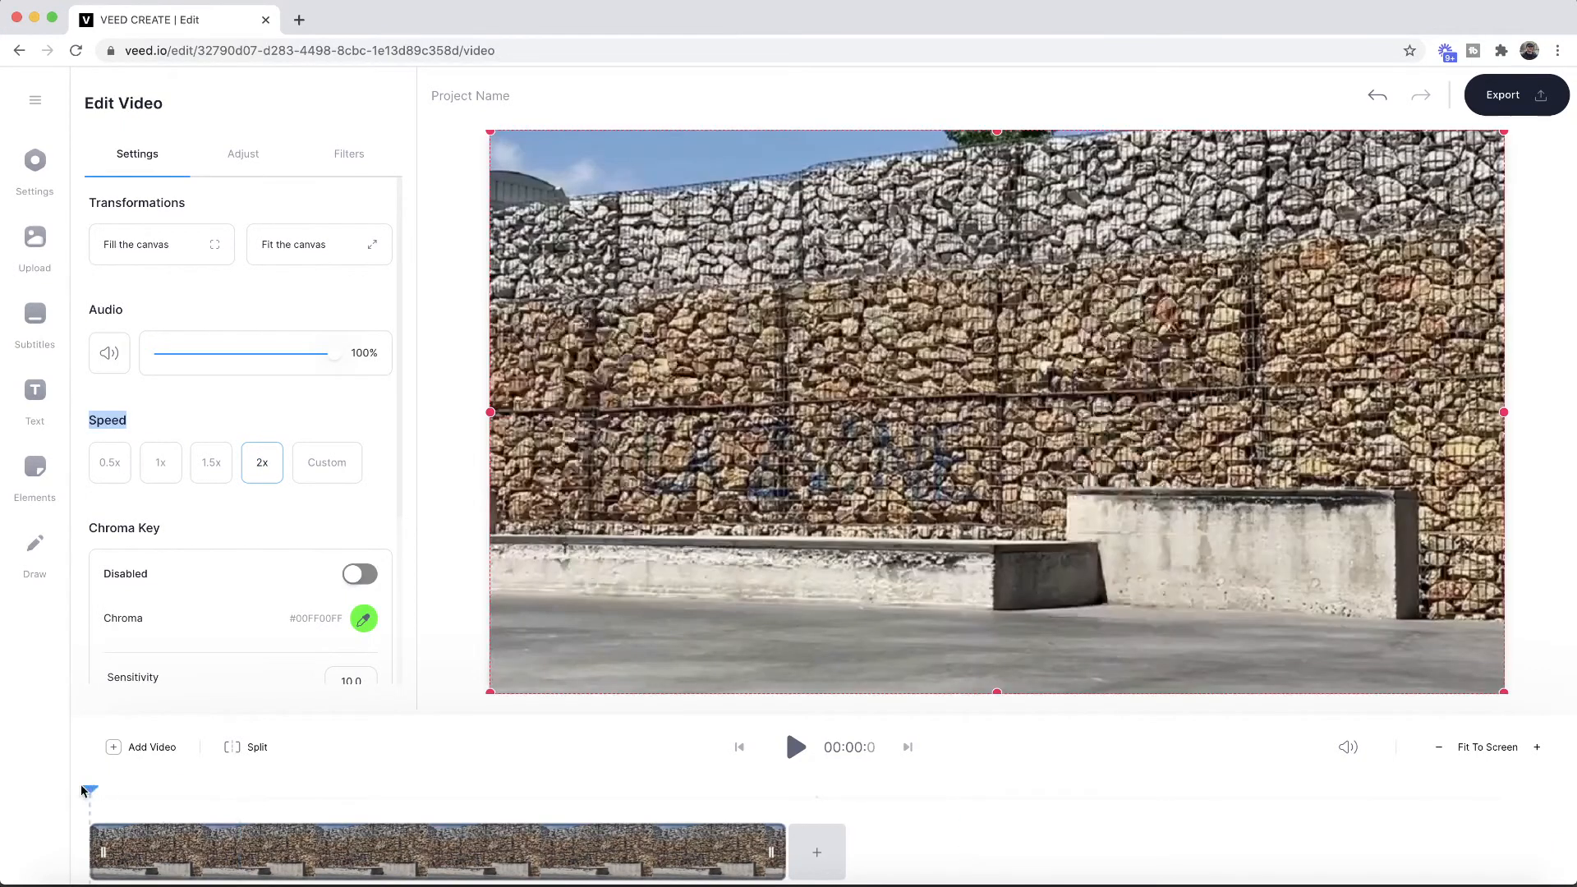
click(795, 747)
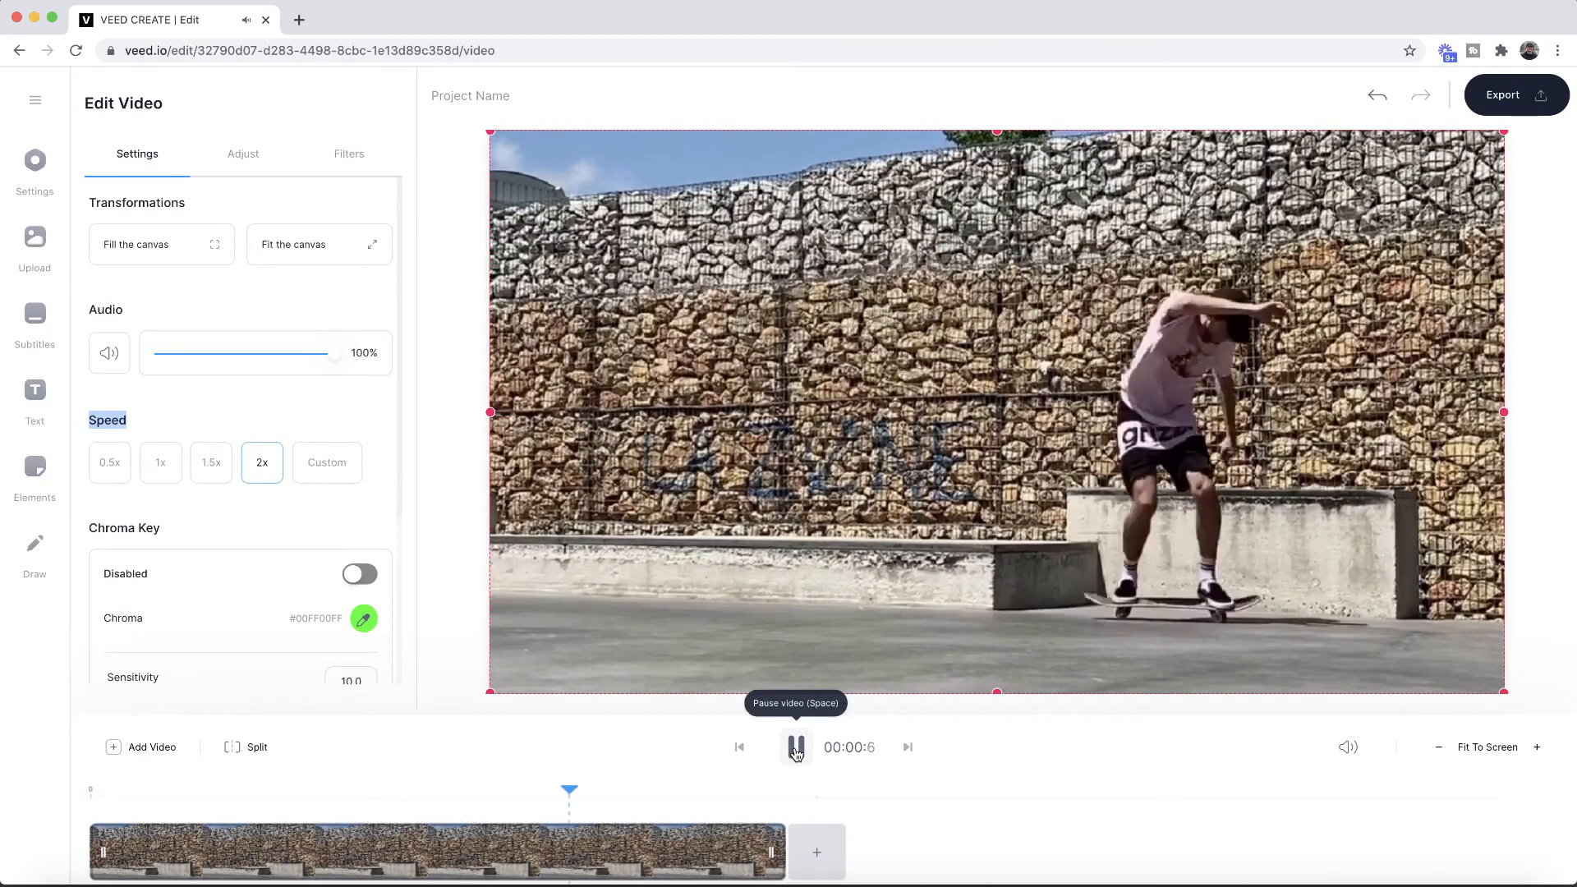
click(794, 748)
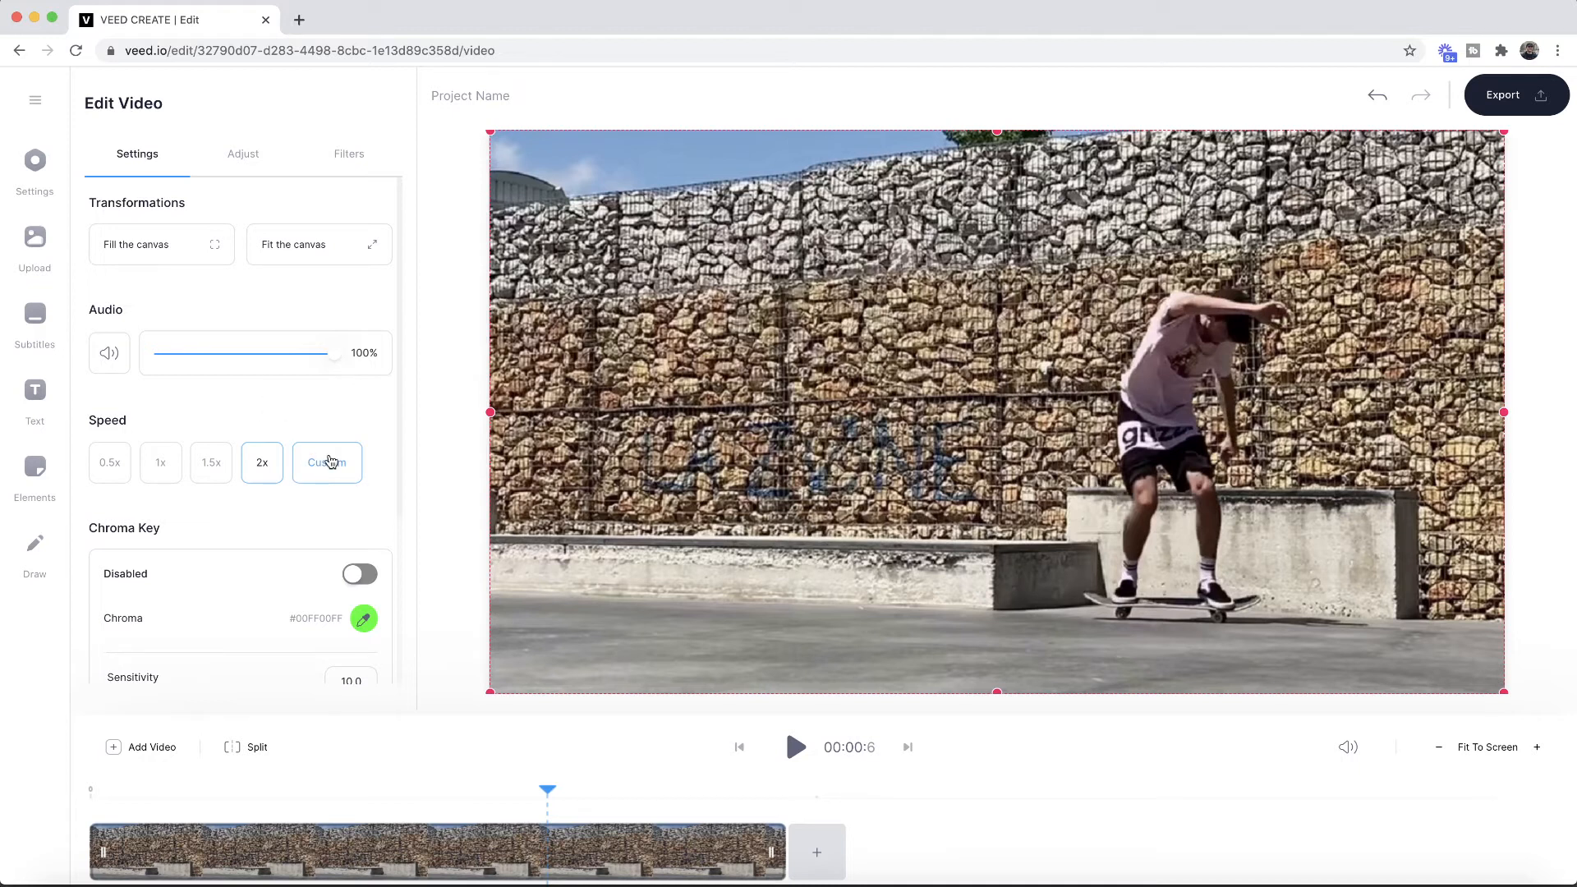
click(326, 462)
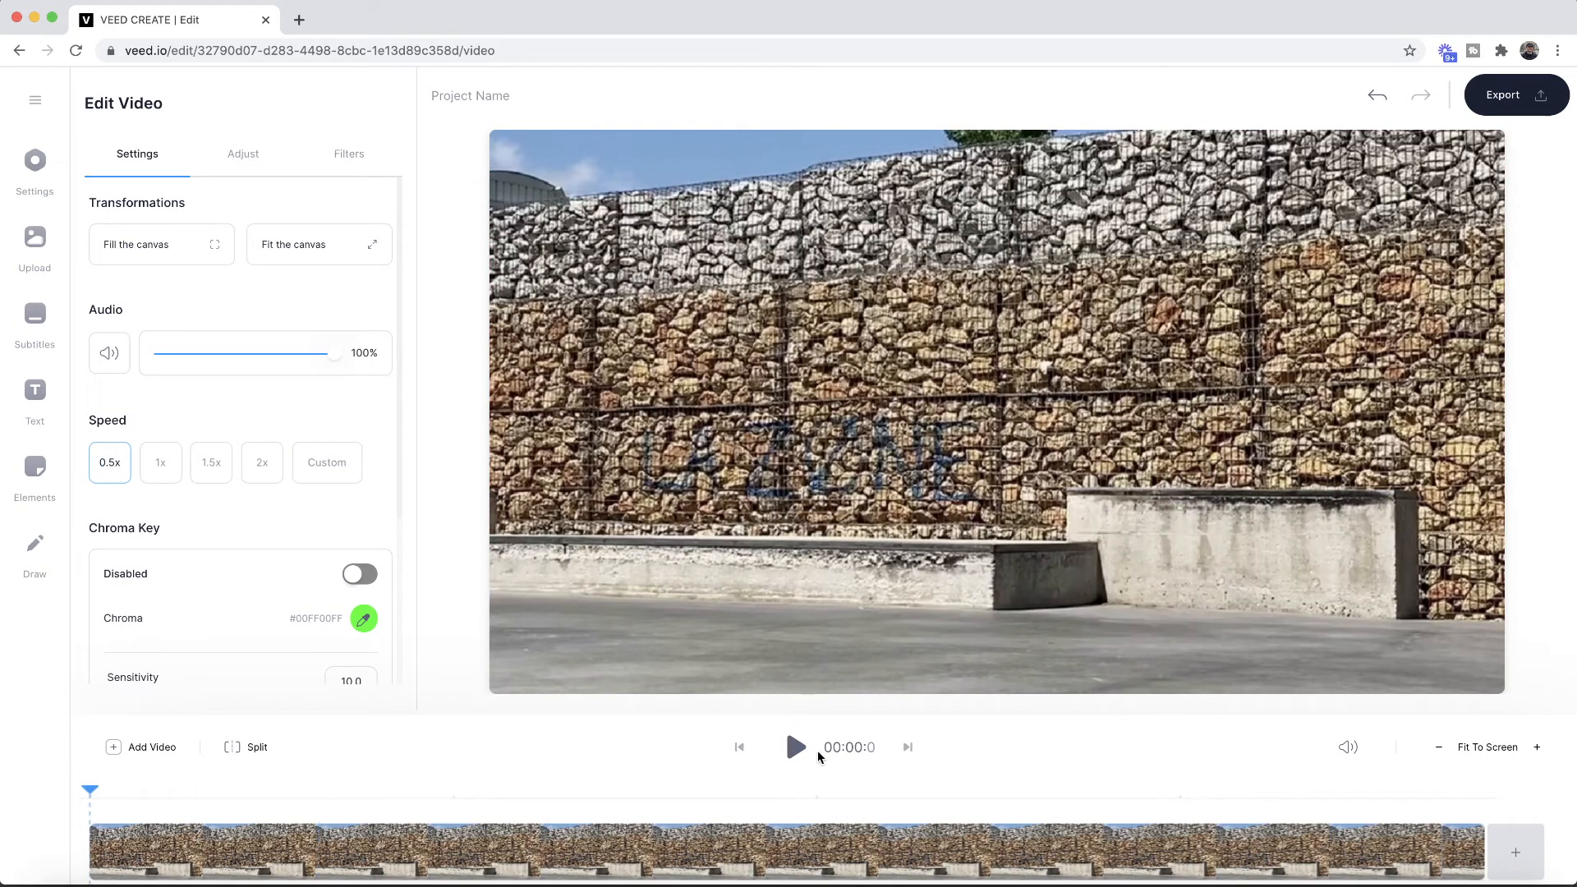
- Preview the half-speed clip and export it for HD rendering
click(794, 748)
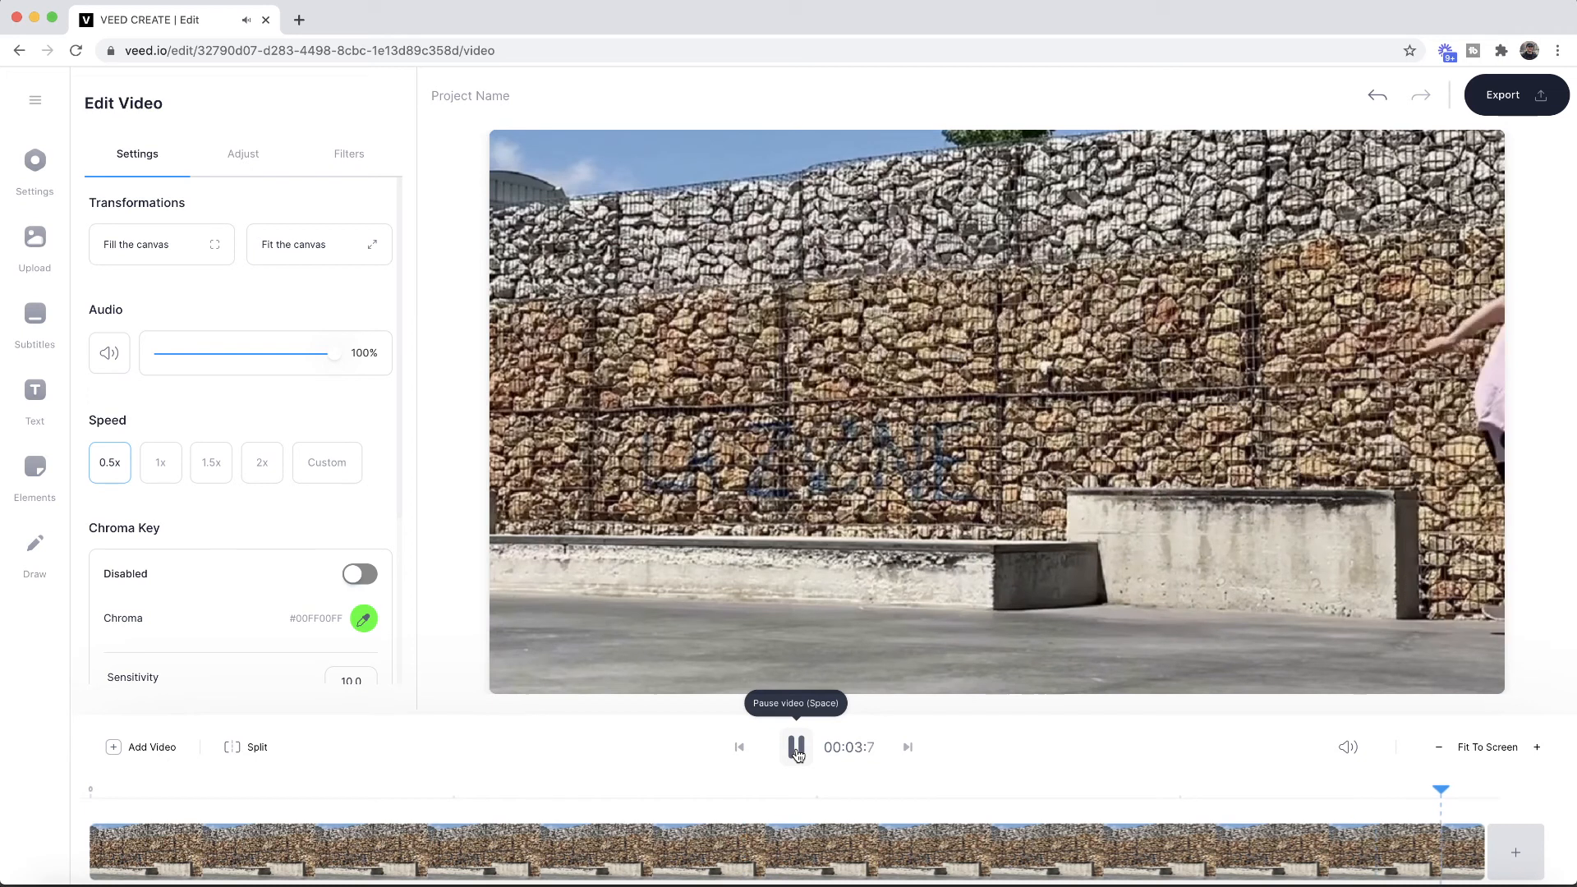
click(796, 748)
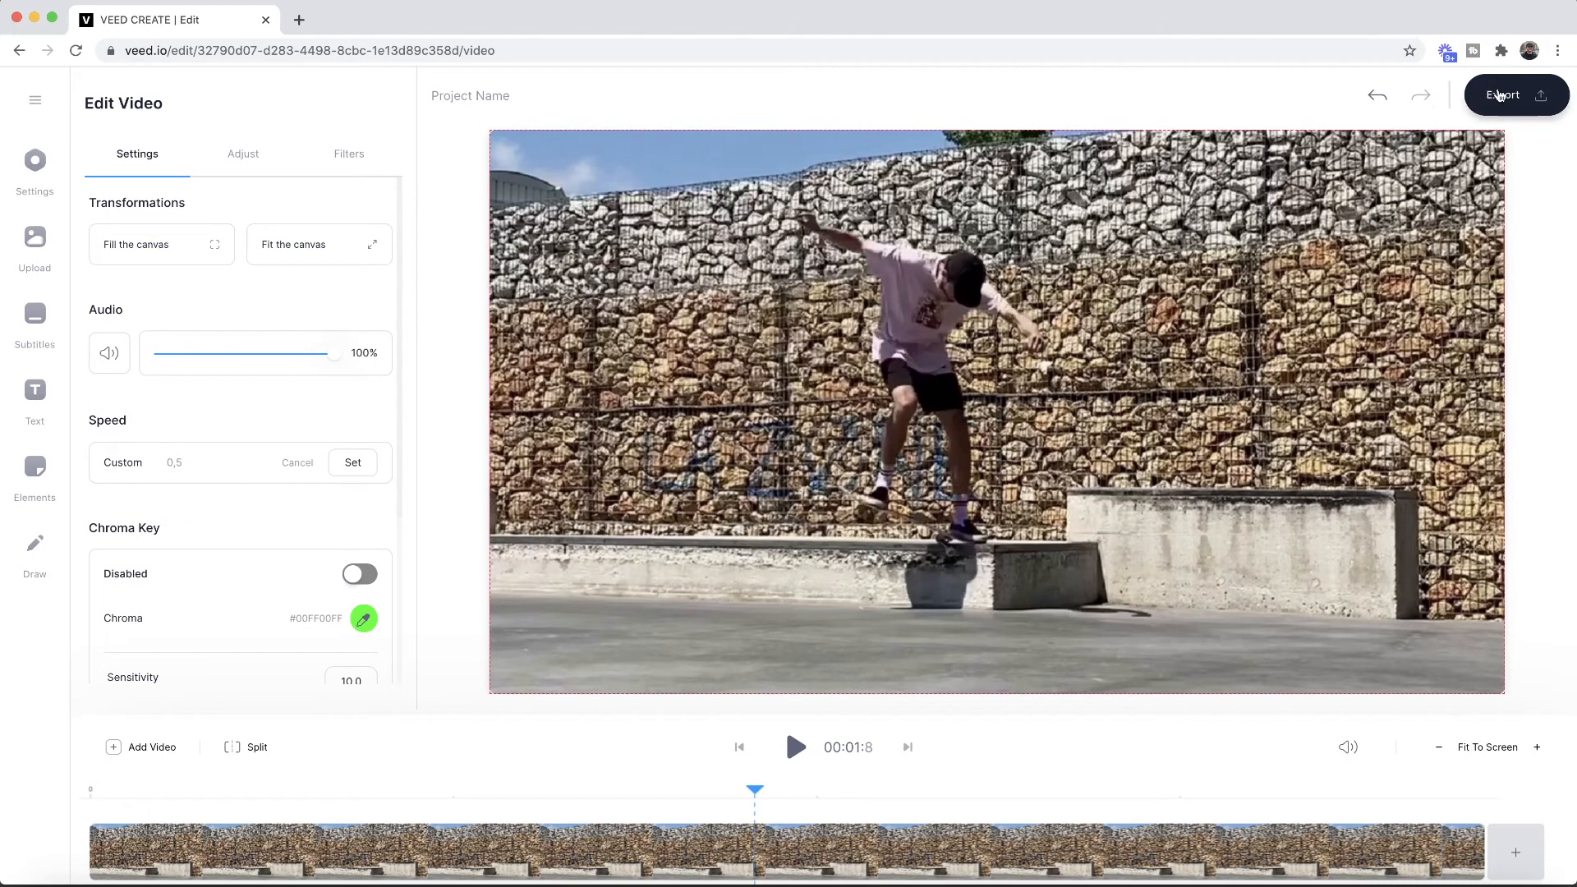
click(1515, 95)
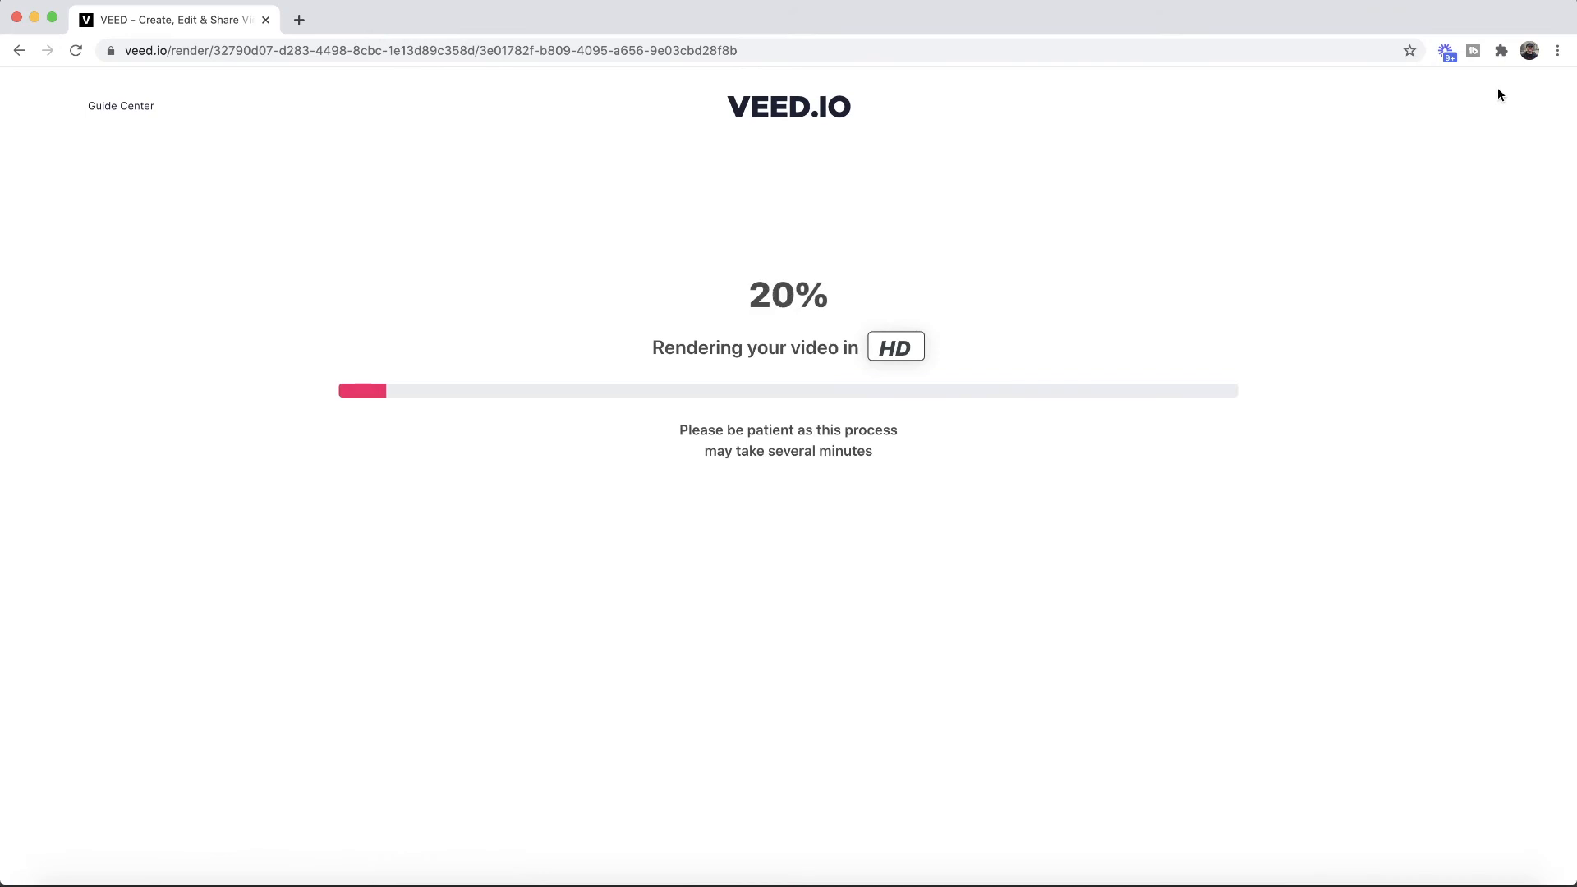